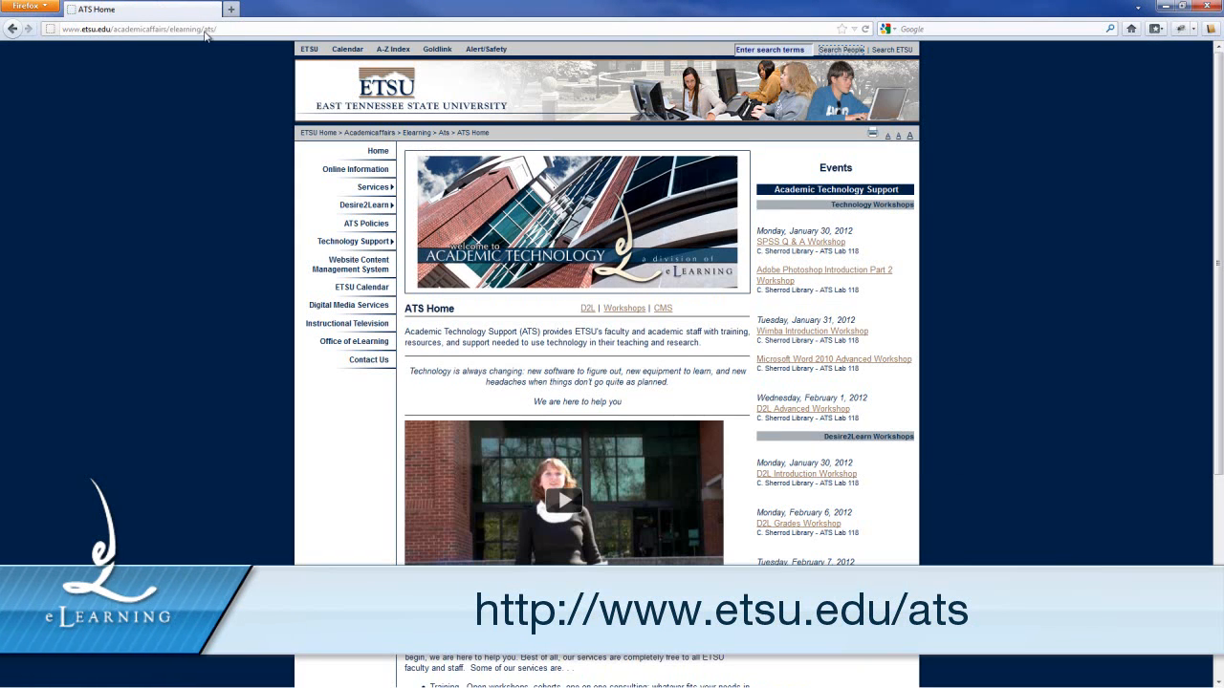
# - Open the Adobe Connect page from the ATS site's Services menu
pyautogui.click(372, 188)
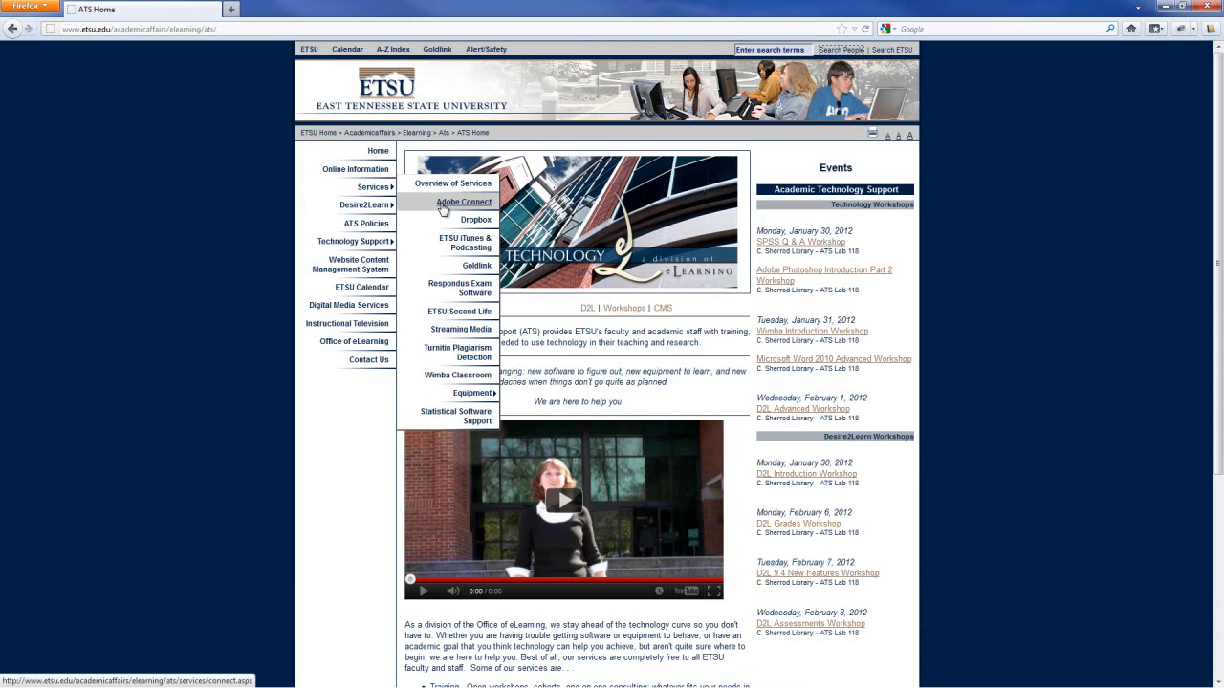
pyautogui.click(463, 202)
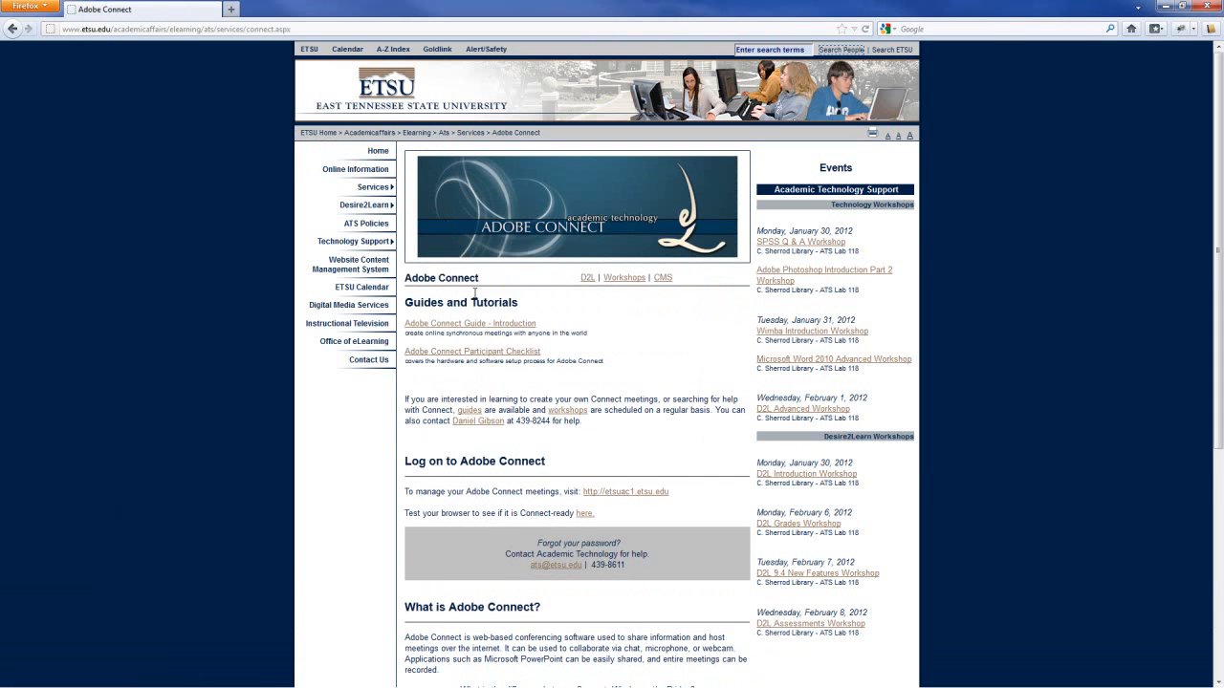